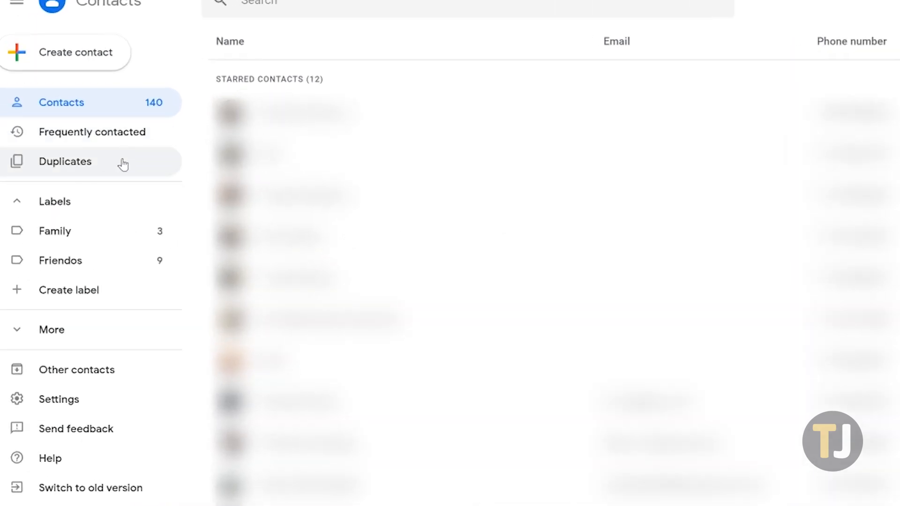
Step: Browse Frequently contacted, return to the full list and locate #MIN - Minutes Used
left_click(91, 132)
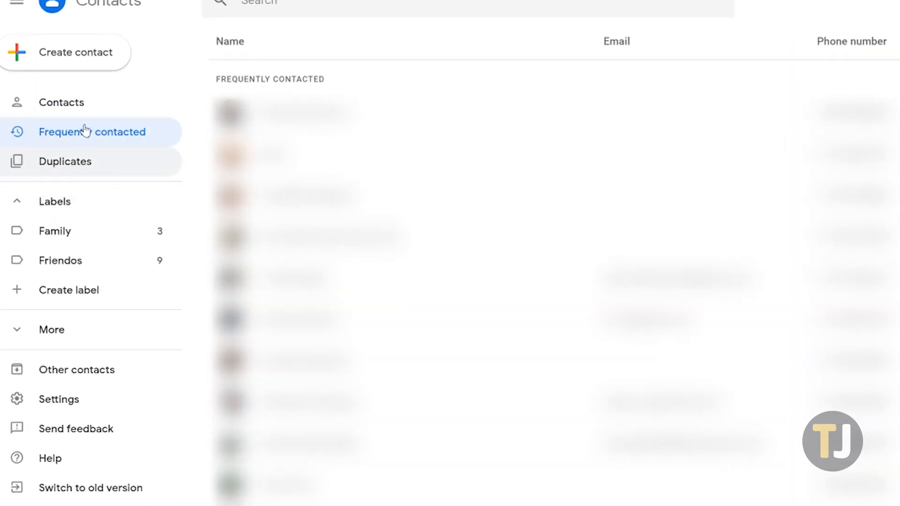
left_click(61, 102)
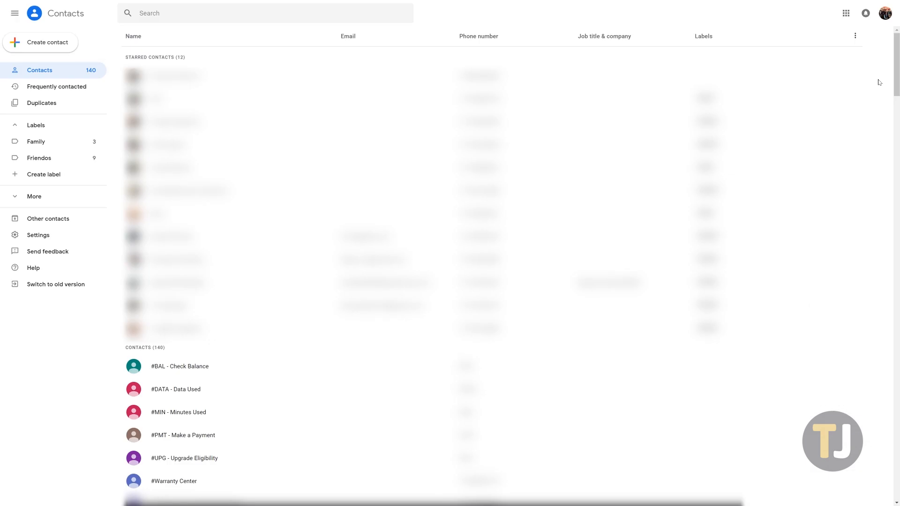
scroll("down", 3)
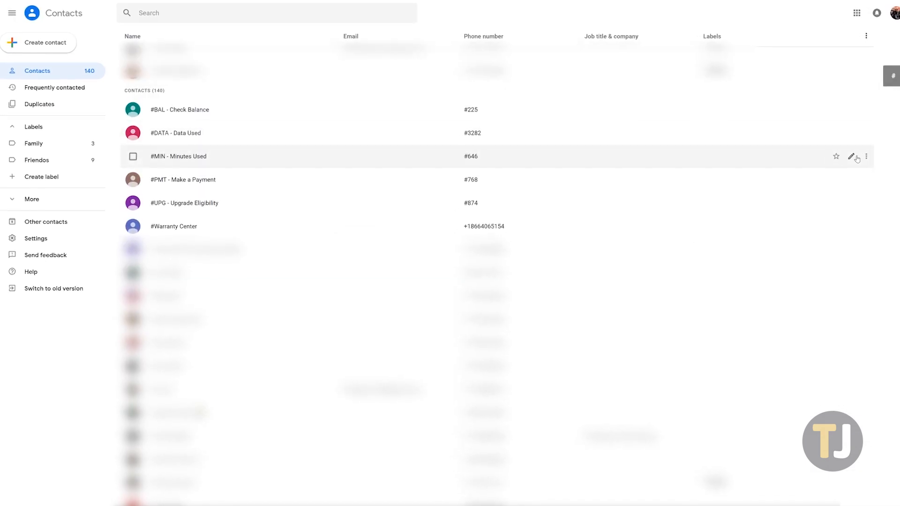
Step: Delete the #MIN - Minutes Used contact via More actions, leaving 139 contacts
left_click(866, 156)
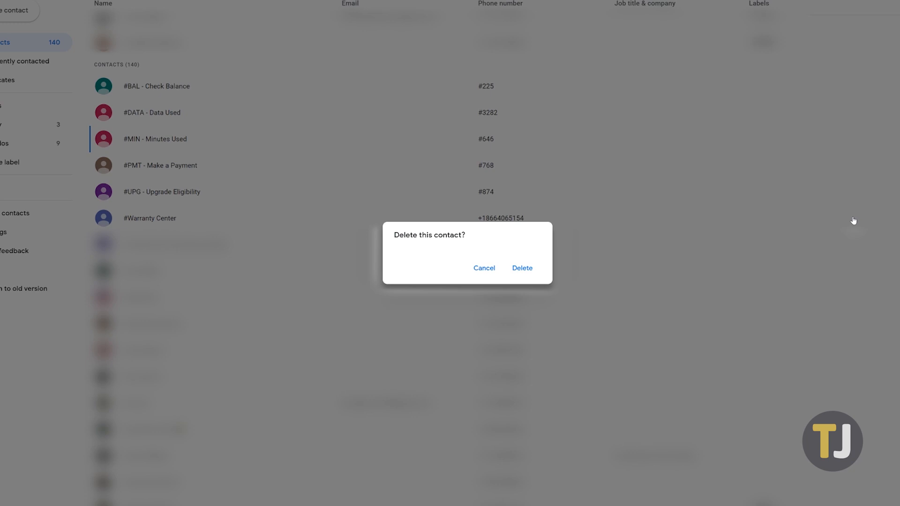
left_click(522, 268)
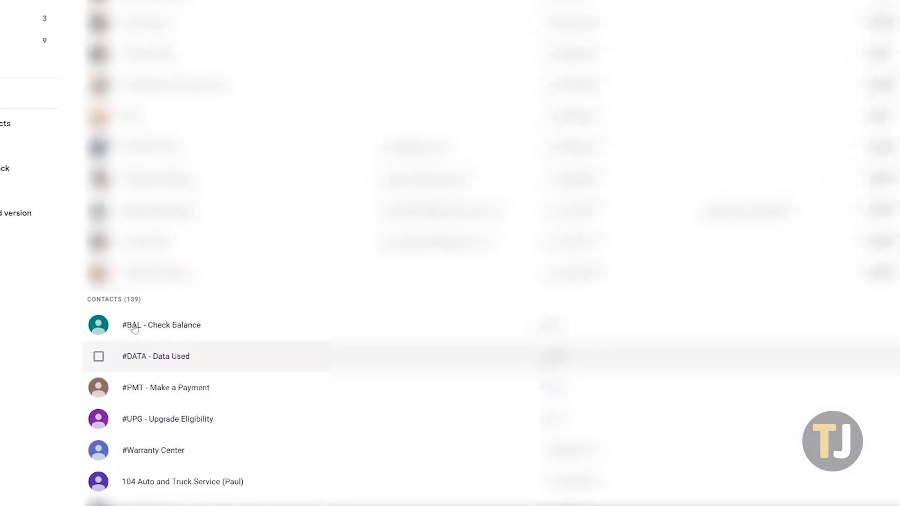
Step: Tick a contact's checkbox to begin bulk selection with the All/None choice available
left_click(81, 59)
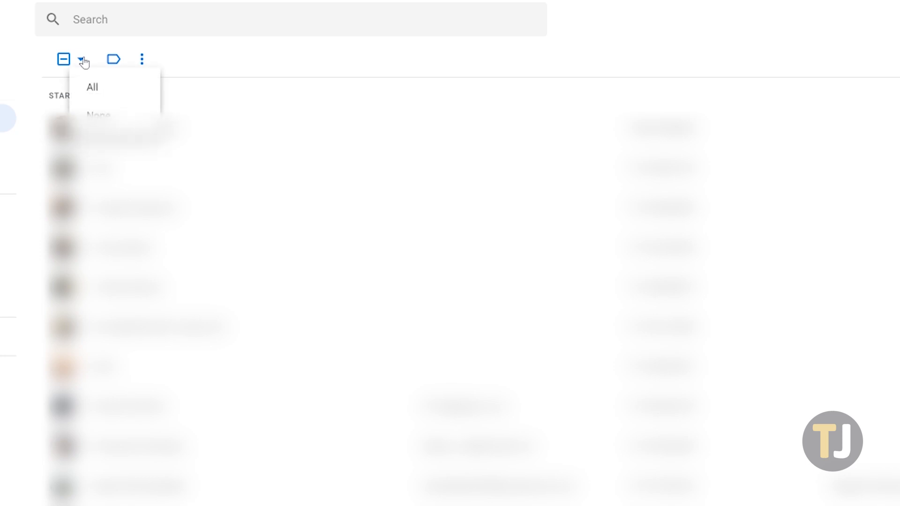